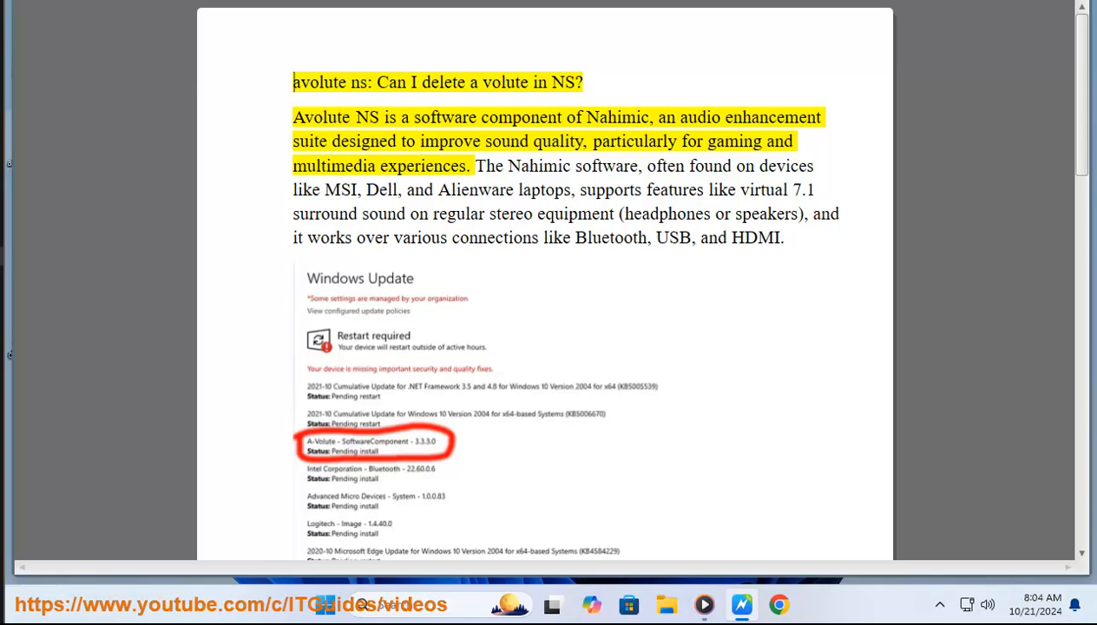
- Highlight the sentence beginning 'The Nahimic software, often found on devices…' in the WordPad article
double_click(507, 83)
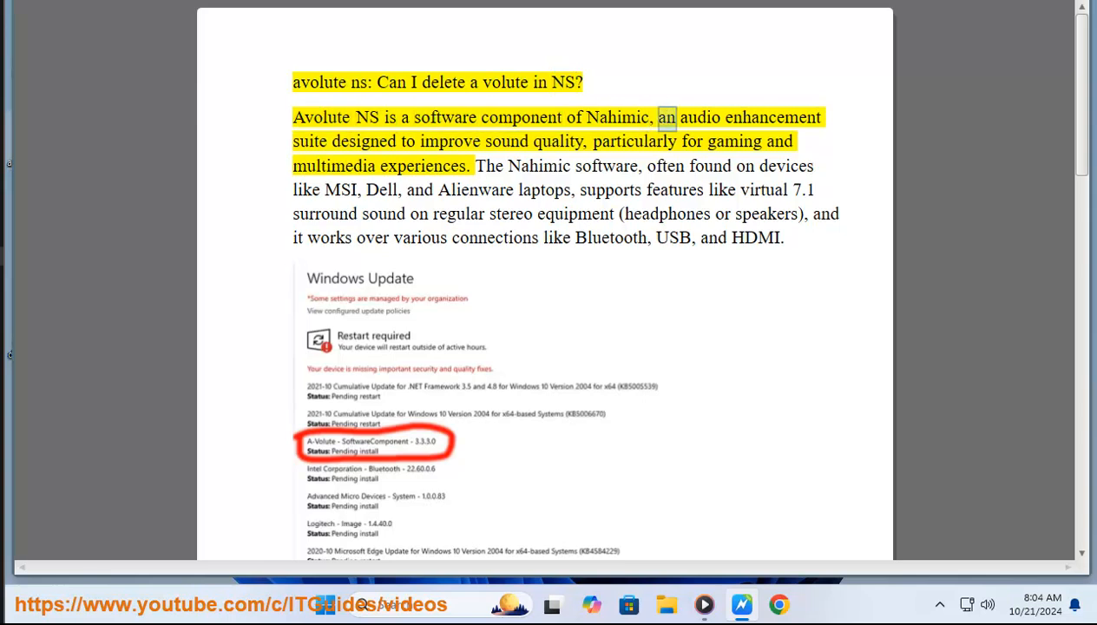
double_click(507, 141)
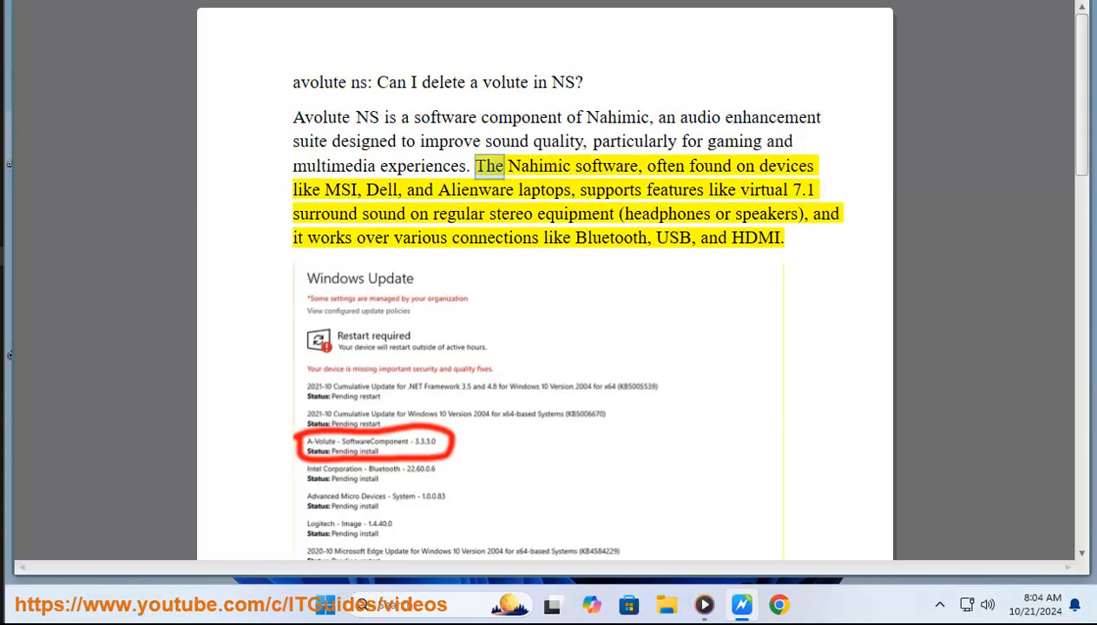
double_click(789, 167)
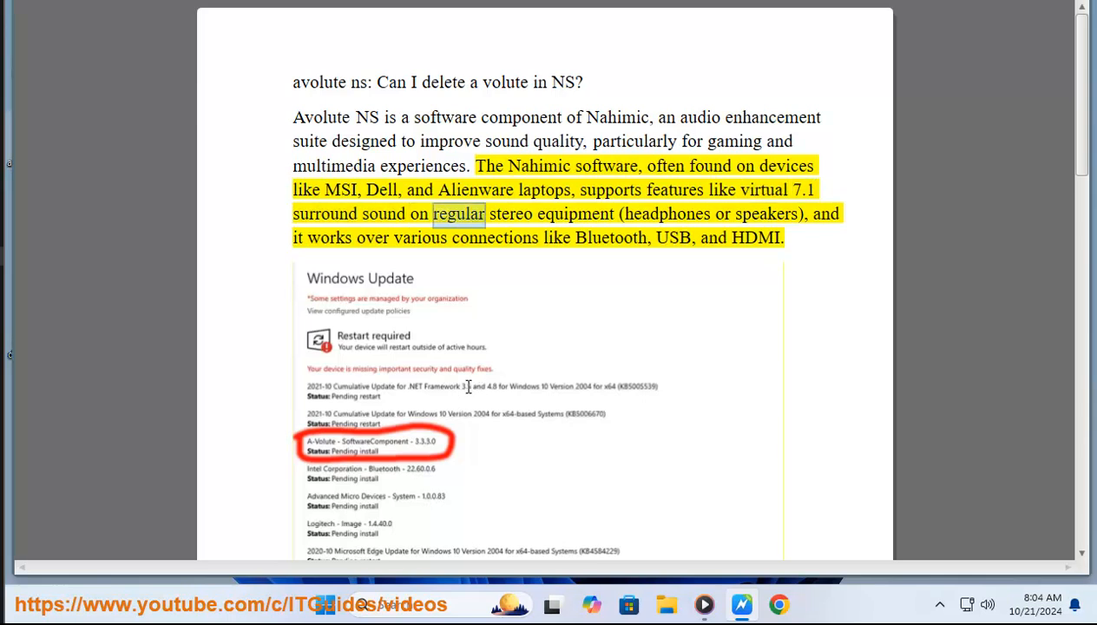
double_click(771, 214)
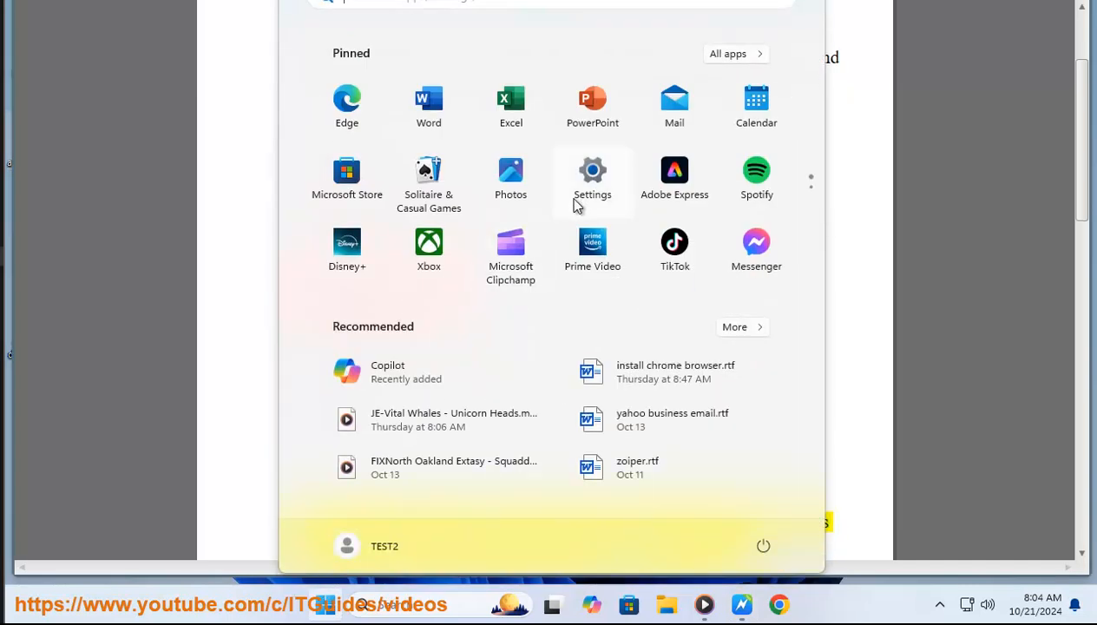
- Launch the Settings app from the pinned Start menu icon
left_click(592, 170)
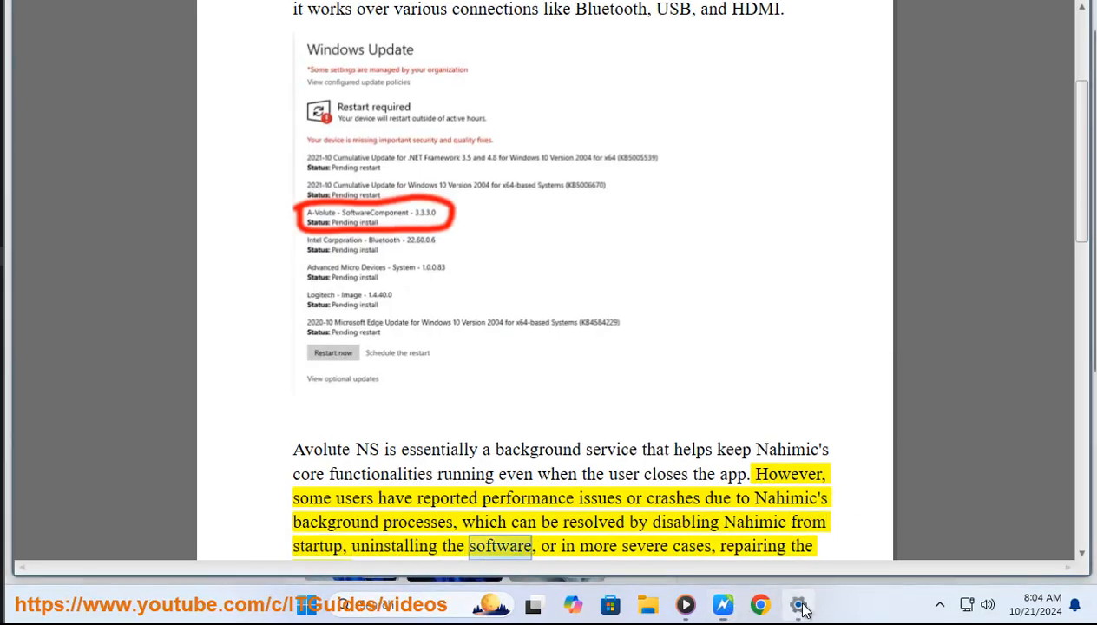
- Bring Settings forward and show the System page with Display, Sound and Power
left_click(799, 604)
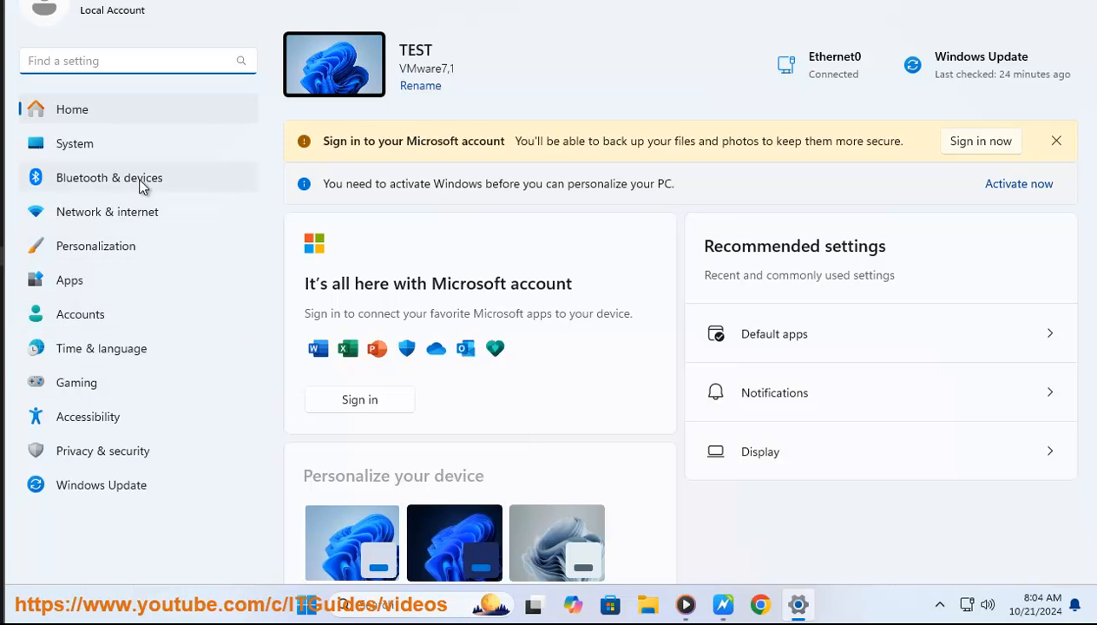
mouse_move(142, 194)
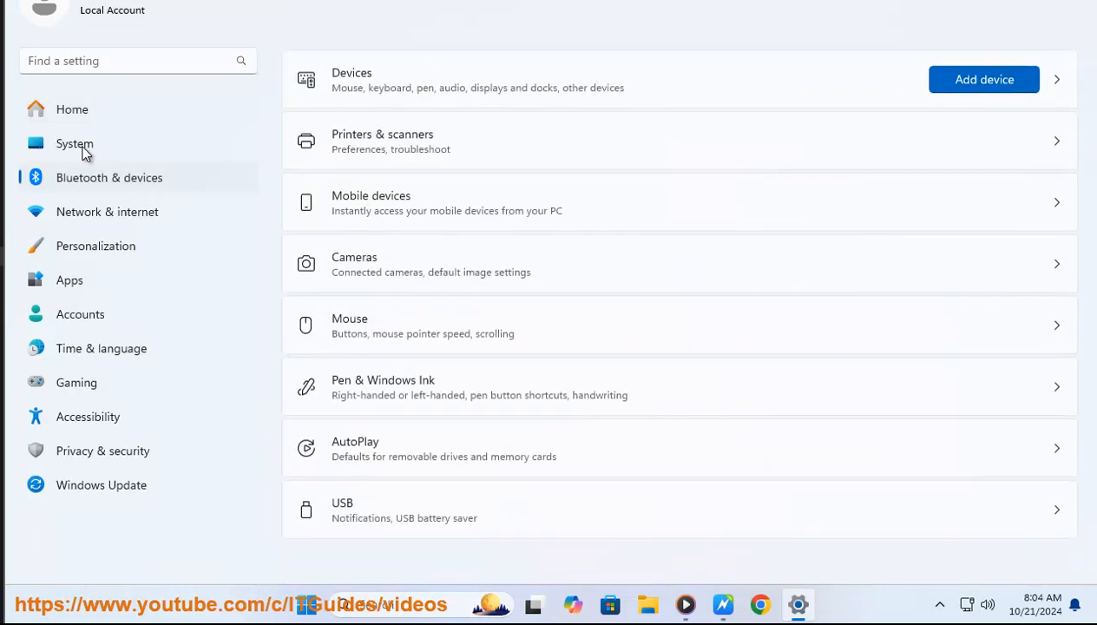
left_click(73, 143)
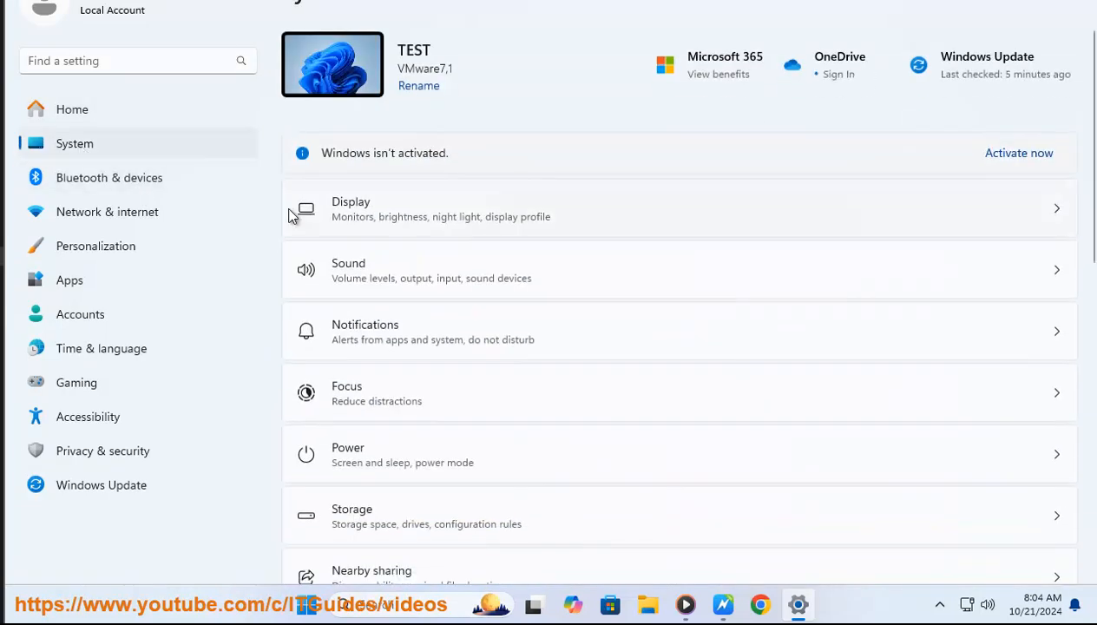